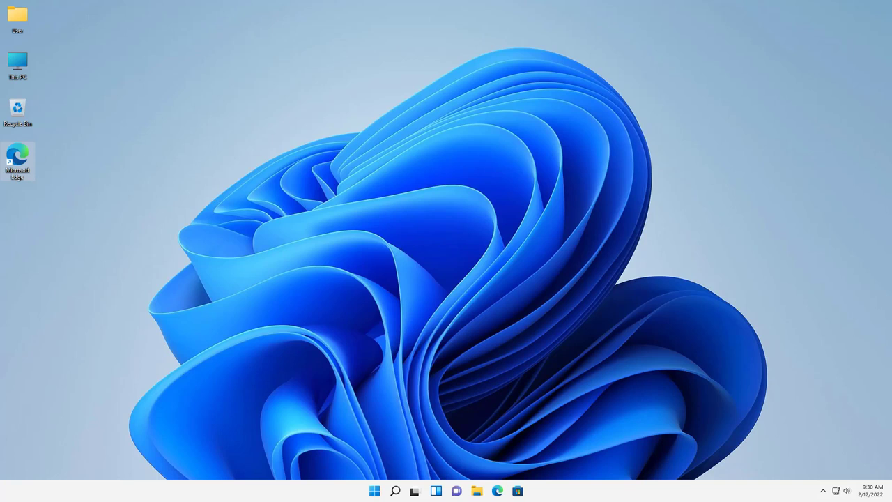
pyautogui.moveTo(376, 253)
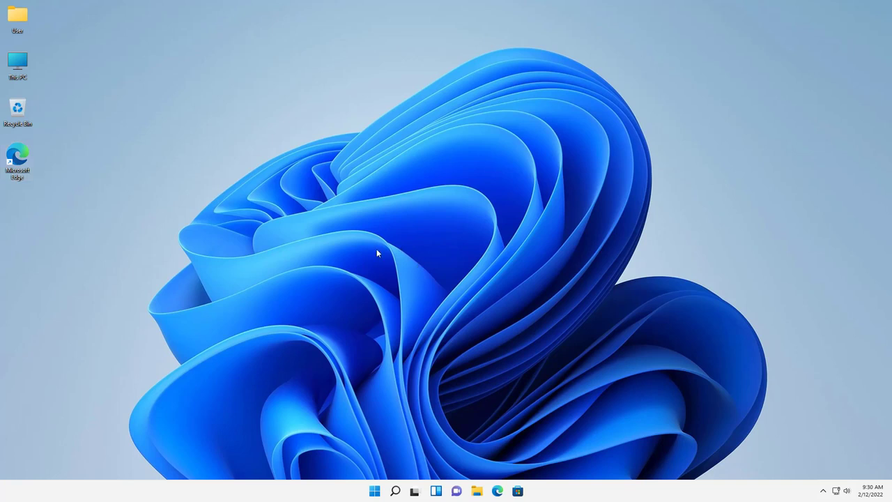
pyautogui.moveTo(387, 246)
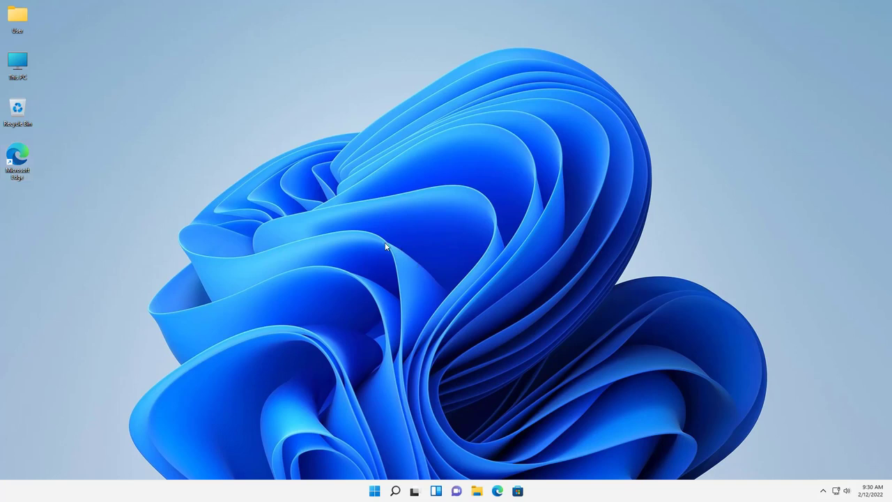
pyautogui.moveTo(390, 229)
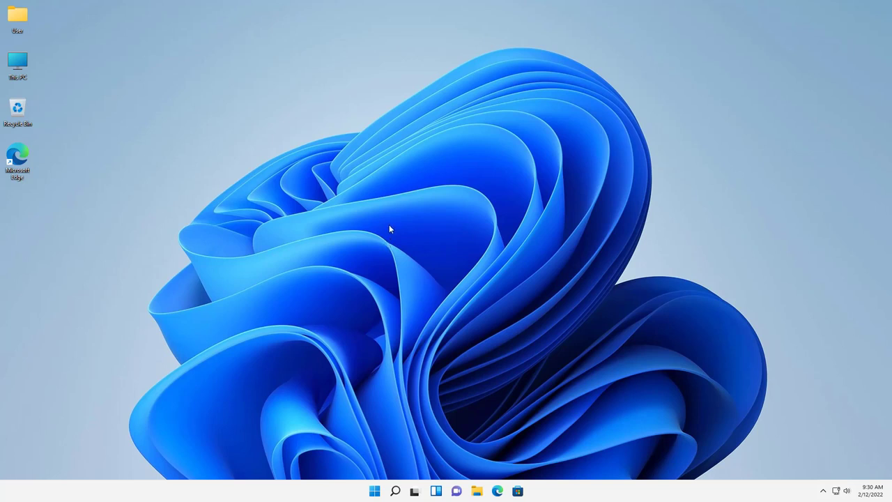
pyautogui.moveTo(405, 242)
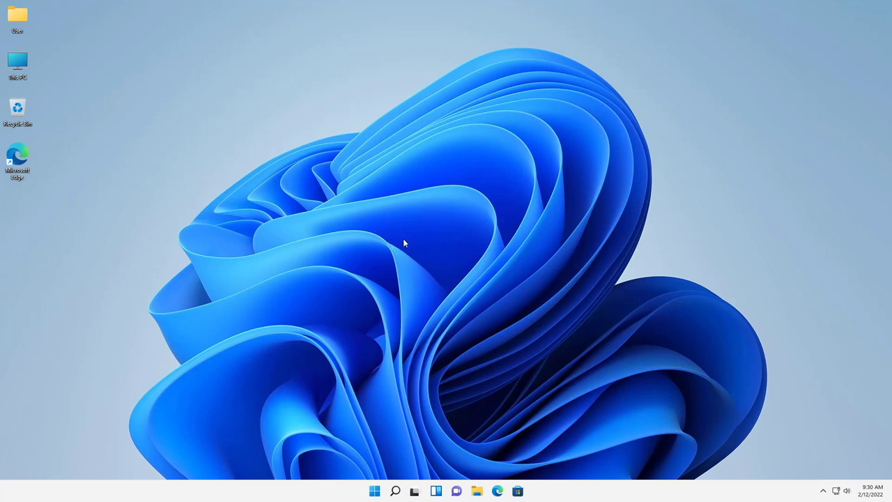
pyautogui.moveTo(412, 248)
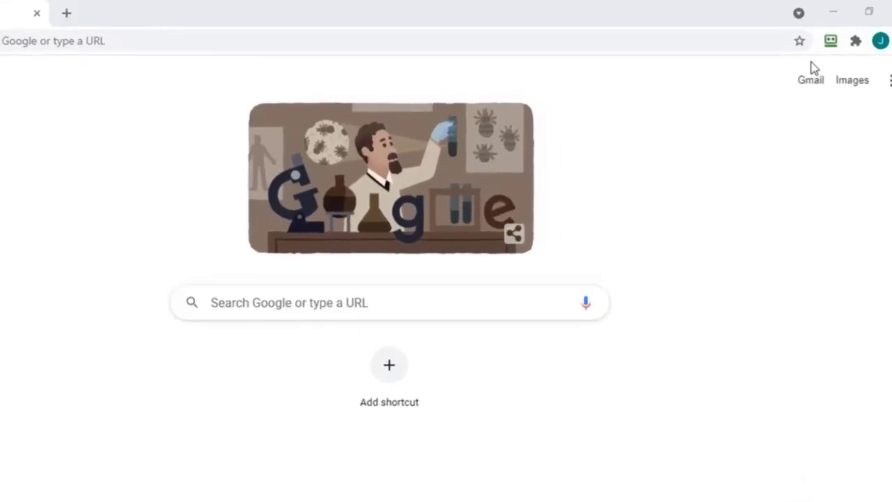
# Step: Log in to Walmart from RoboForm's saved login, autofilling the new password
pyautogui.click(809, 49)
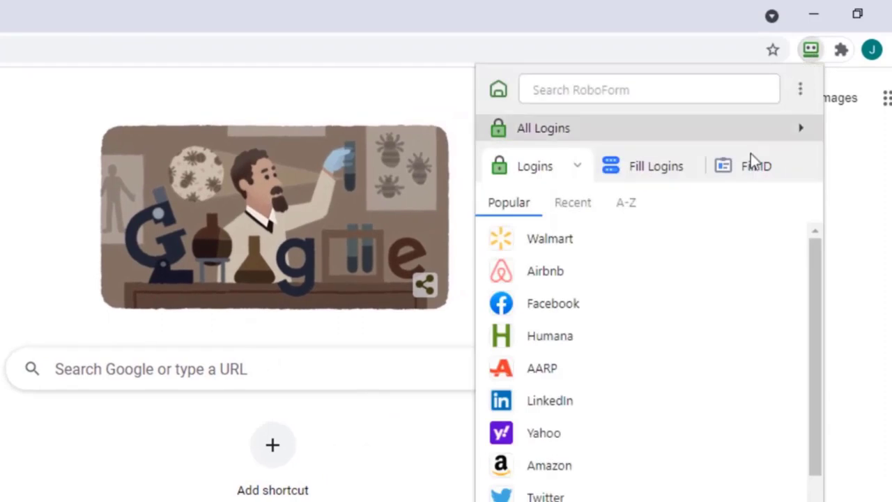
pyautogui.click(549, 238)
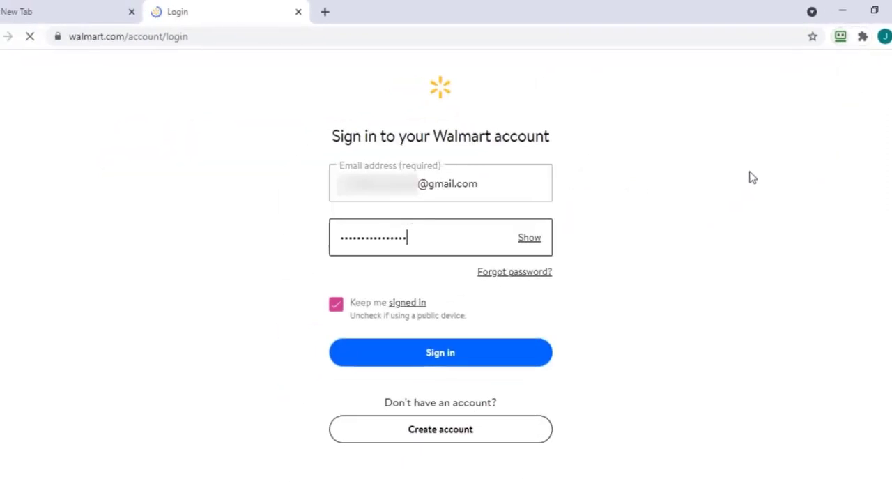
pyautogui.click(440, 352)
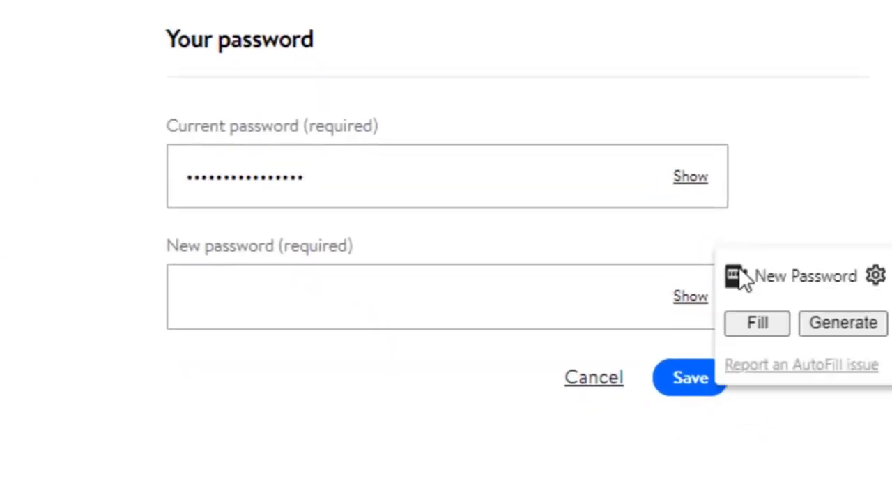
pyautogui.click(756, 322)
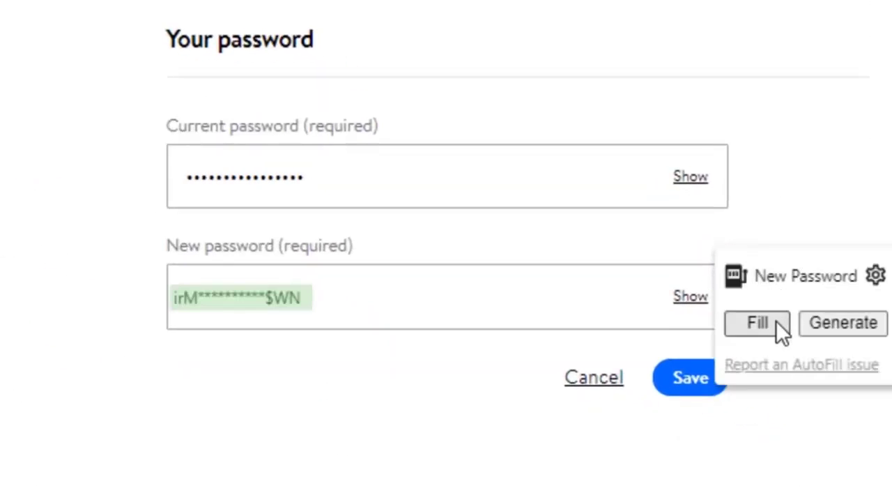
pyautogui.click(756, 322)
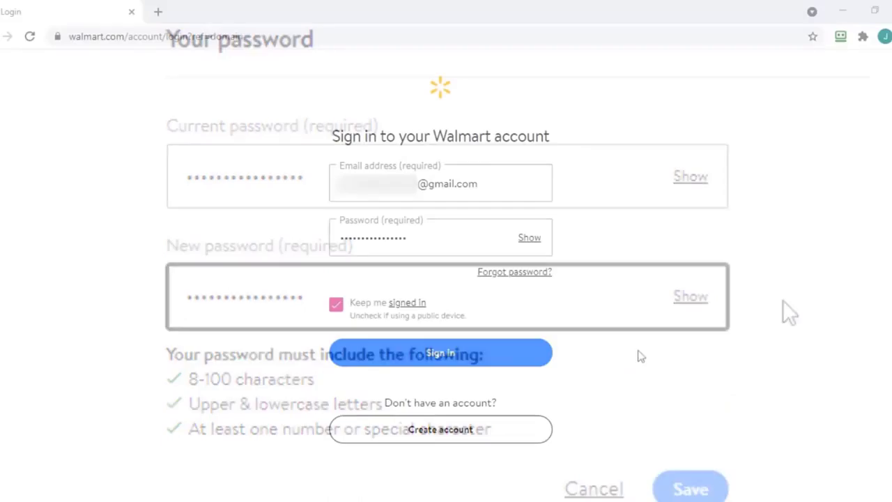
pyautogui.click(439, 353)
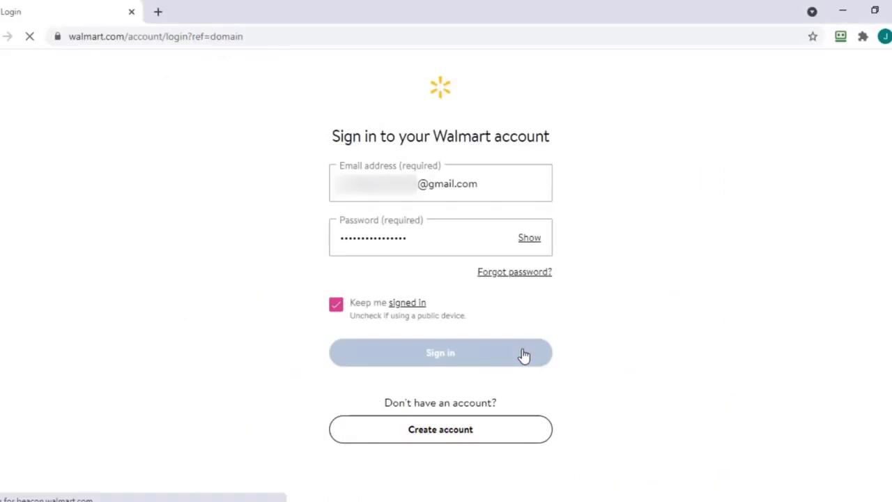
pyautogui.click(440, 352)
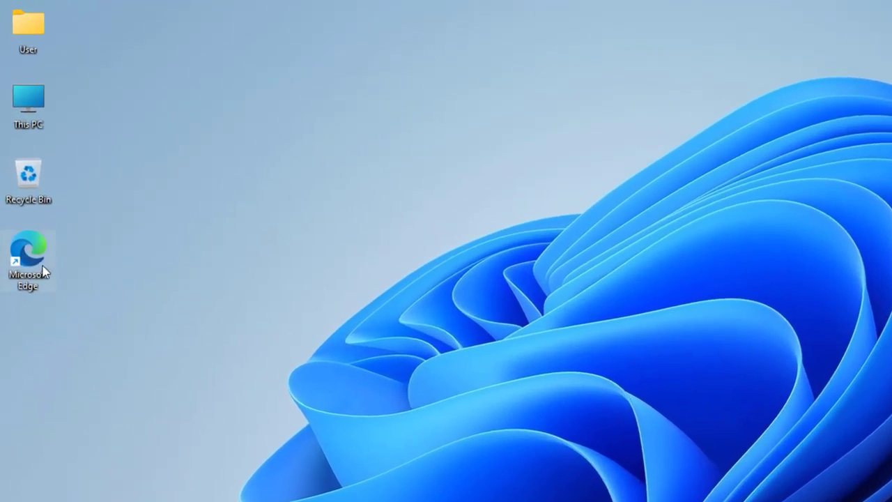
# Step: Launch Microsoft Edge and load epicgames.com from the address-bar suggestion
pyautogui.doubleClick(28, 251)
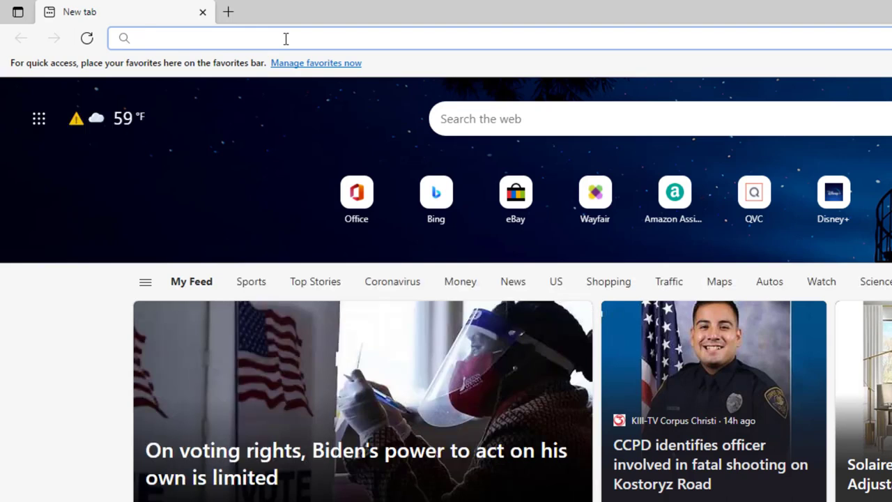
pyautogui.write('edpicgame')
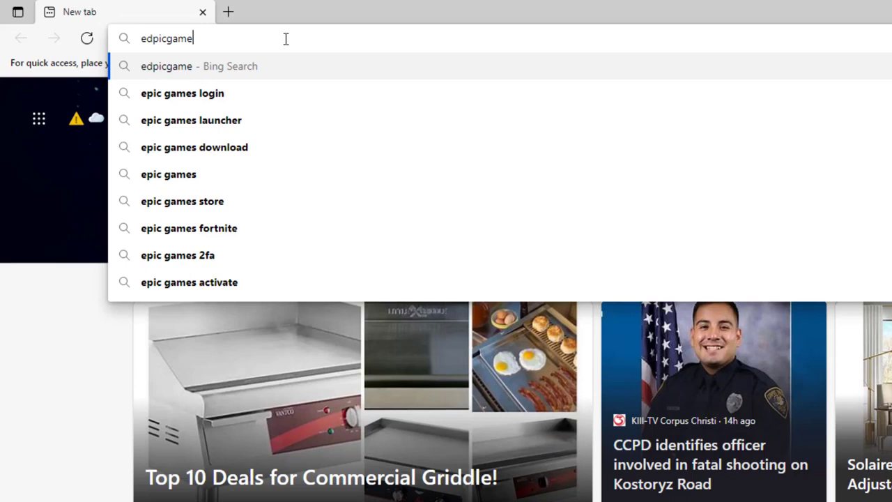
pyautogui.write('s')
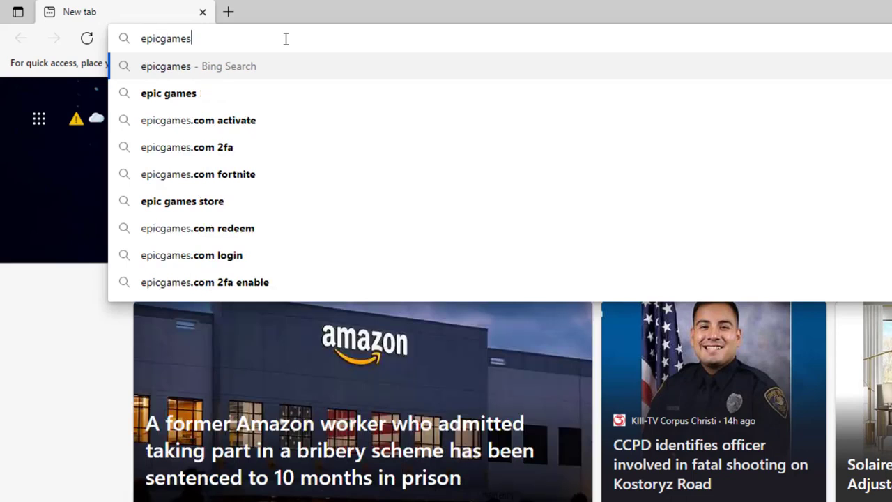
pyautogui.write('.com')
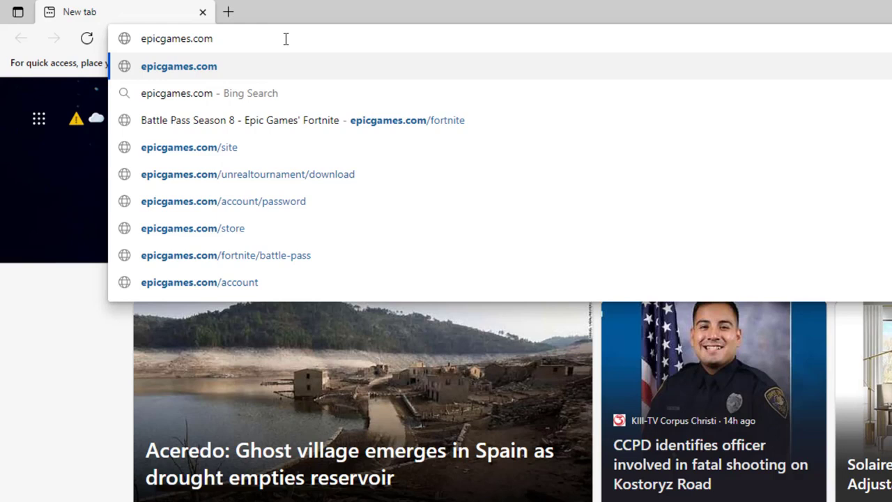
pyautogui.click(193, 228)
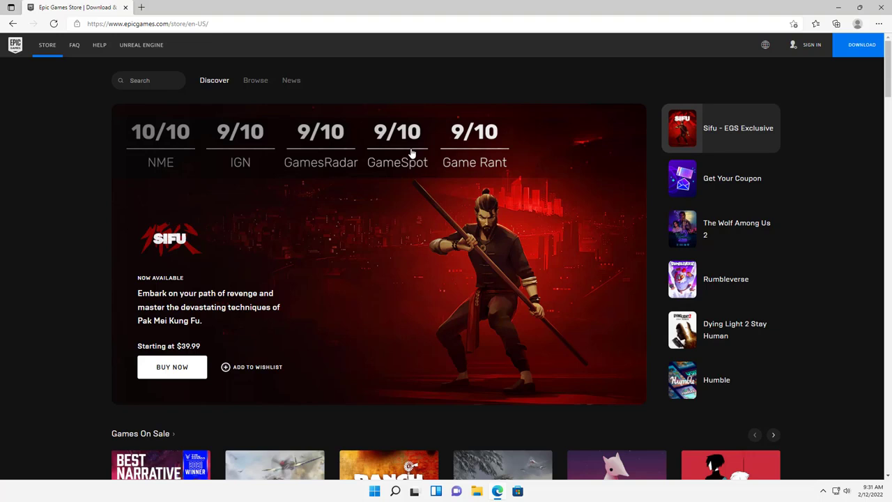
pyautogui.moveTo(563, 204)
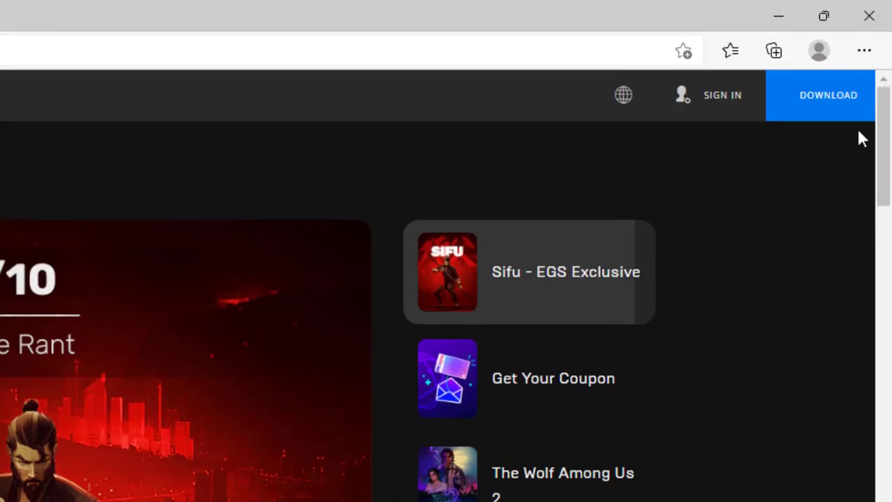
pyautogui.moveTo(828, 96)
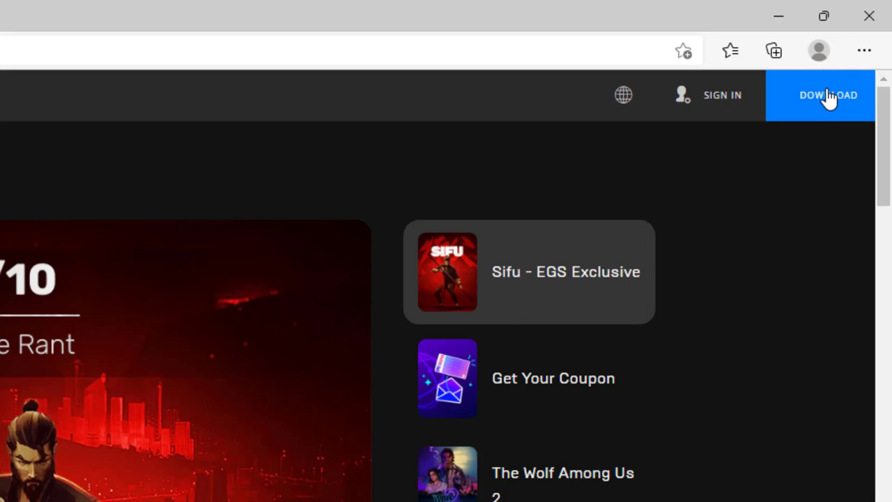
# Step: Download EpicInstaller-13.0.0.msi from the store and open it from Downloads
pyautogui.click(772, 50)
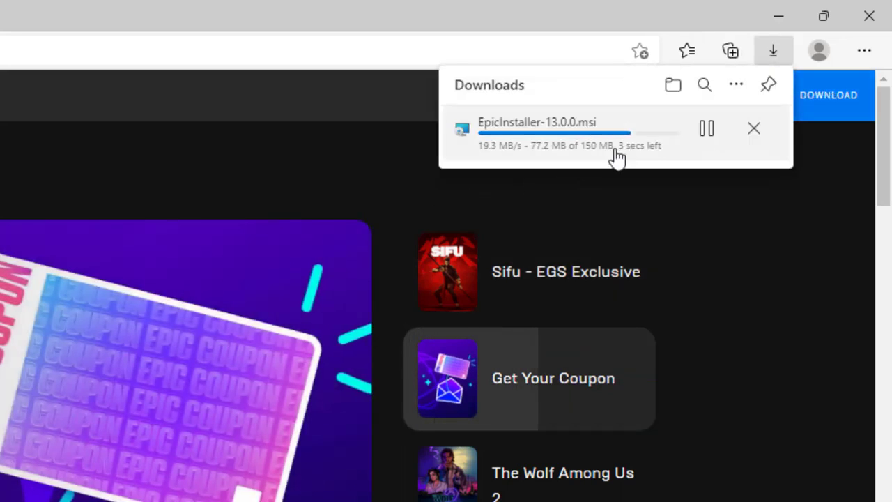
pyautogui.moveTo(592, 150)
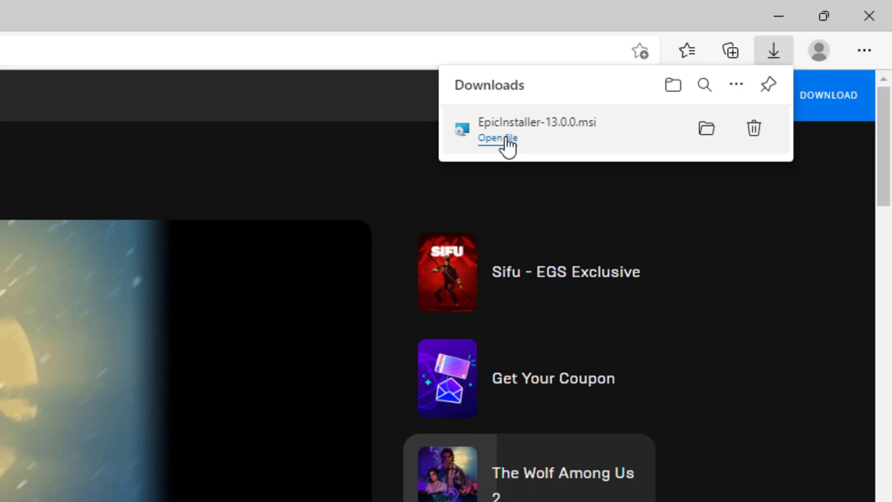
pyautogui.moveTo(498, 137)
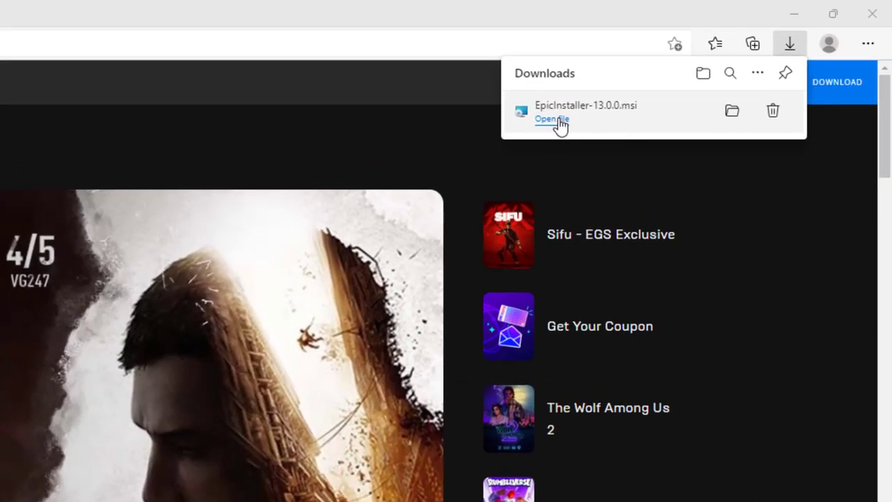
pyautogui.click(551, 118)
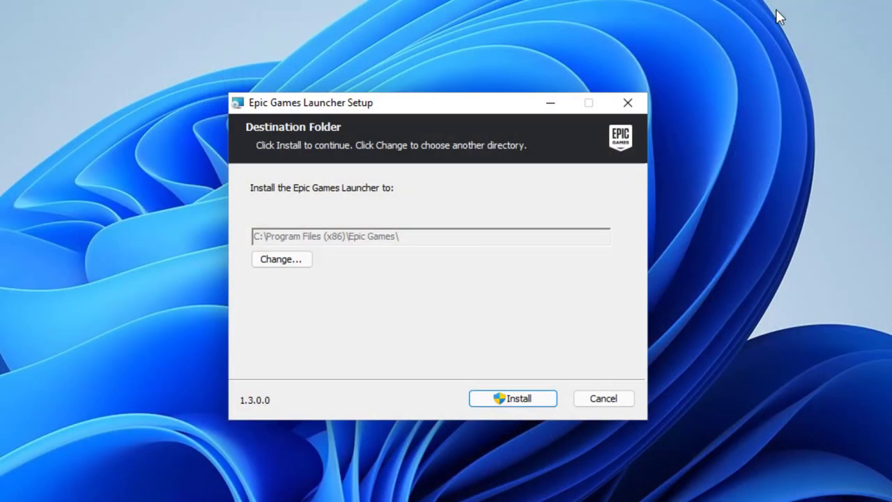
pyautogui.moveTo(489, 166)
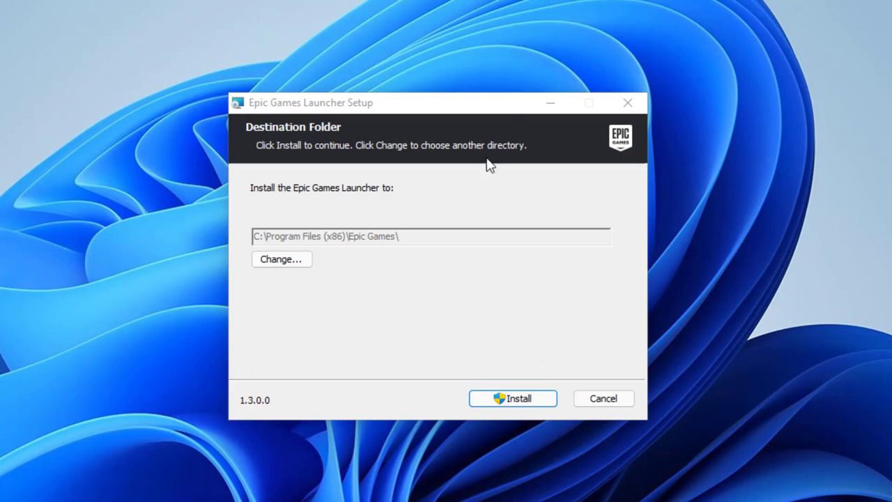
pyautogui.moveTo(480, 208)
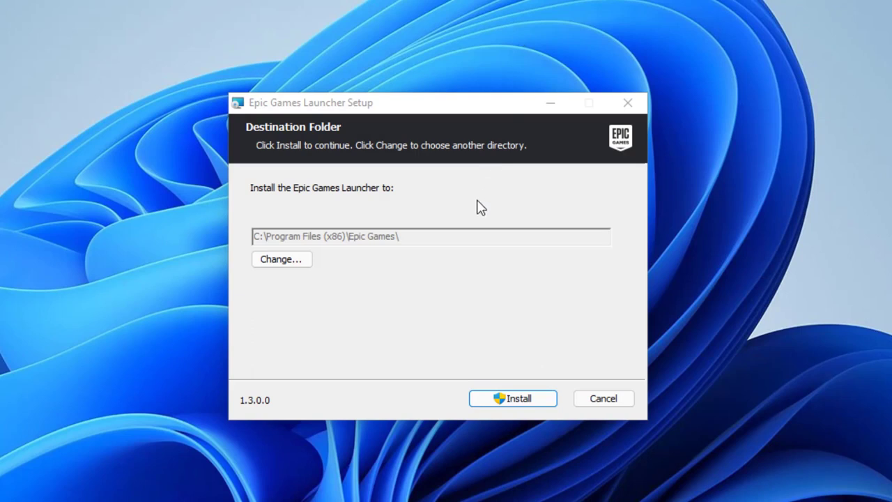
pyautogui.moveTo(442, 264)
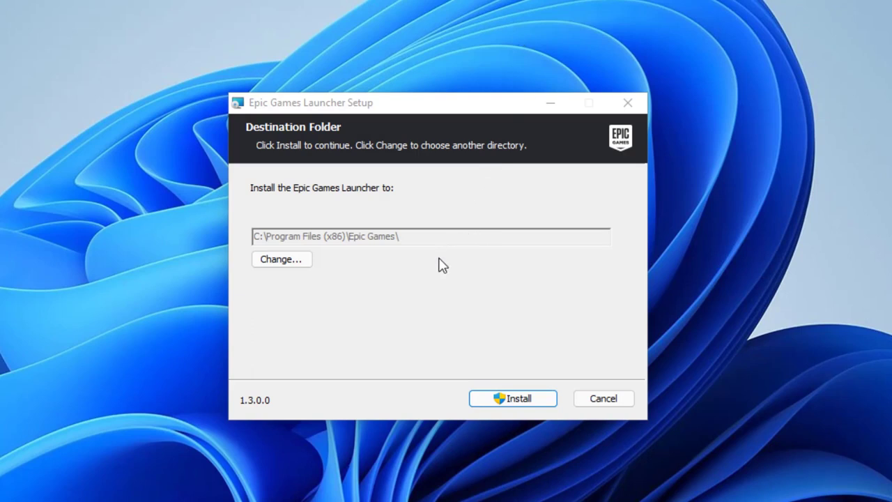
pyautogui.moveTo(568, 173)
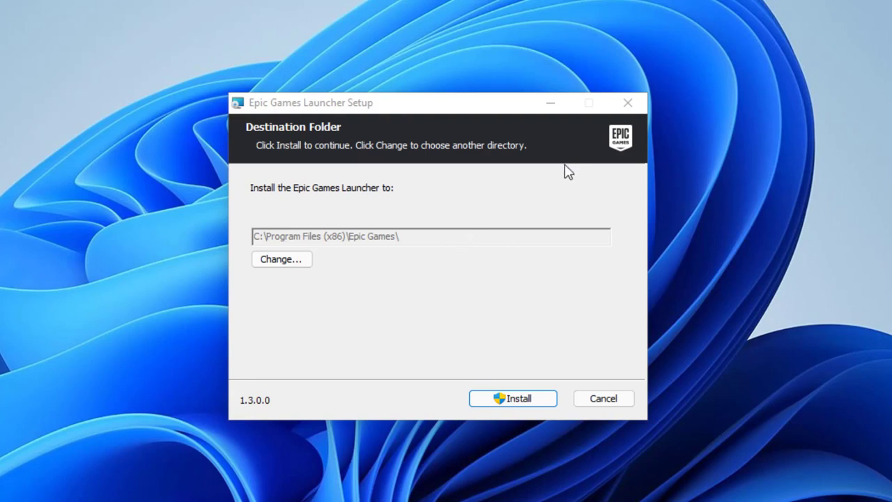
pyautogui.moveTo(496, 246)
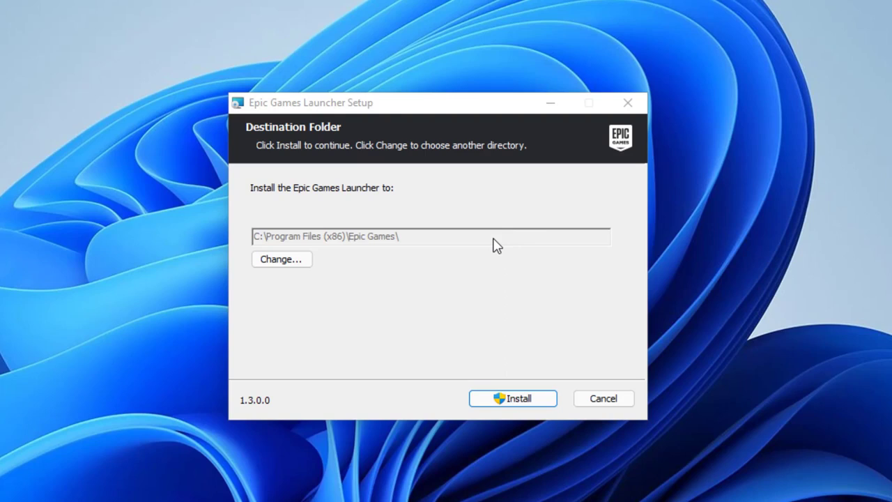
pyautogui.moveTo(504, 229)
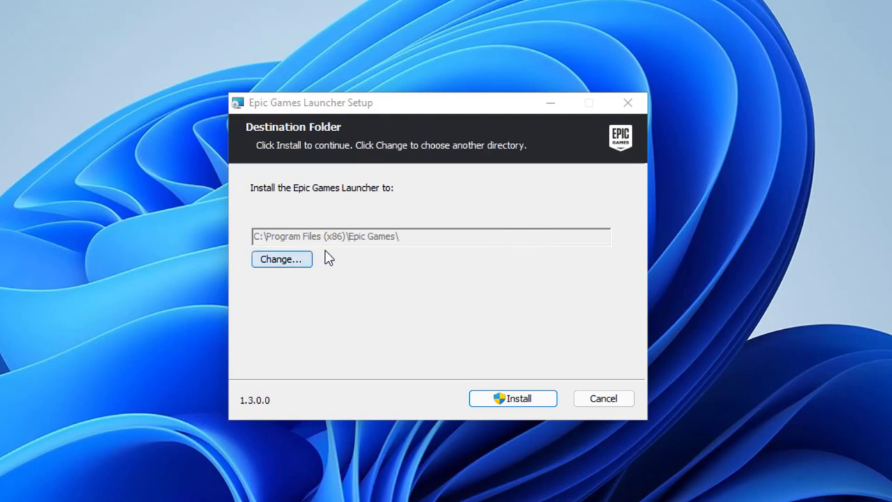
pyautogui.moveTo(453, 258)
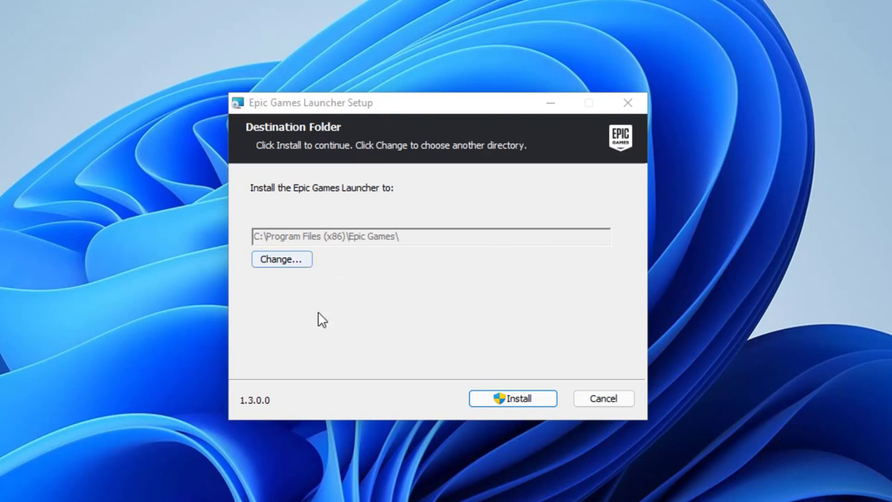
pyautogui.moveTo(487, 350)
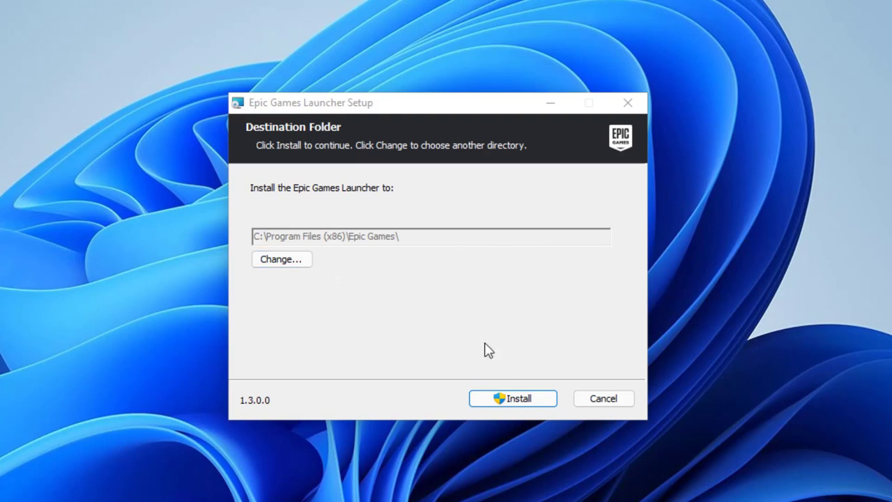
# Step: Start installing the launcher into the default Program Files (x86) Epic Games folder
pyautogui.click(512, 397)
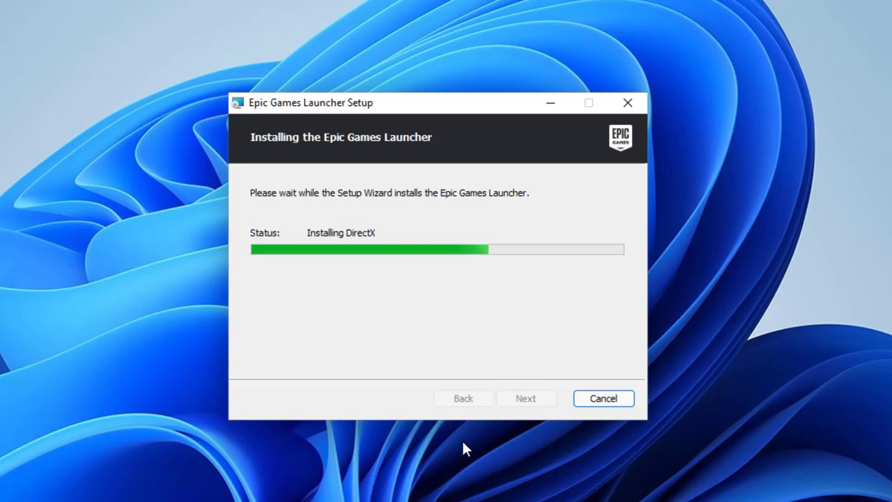
pyautogui.moveTo(514, 344)
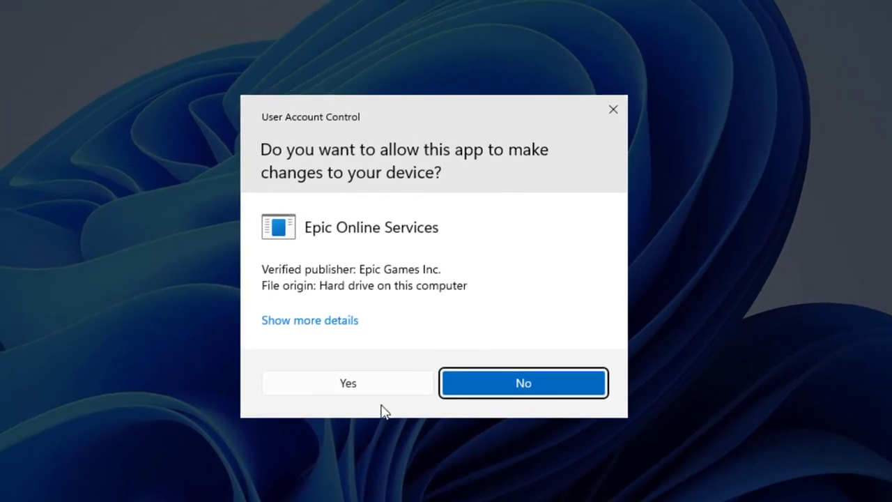
pyautogui.moveTo(386, 394)
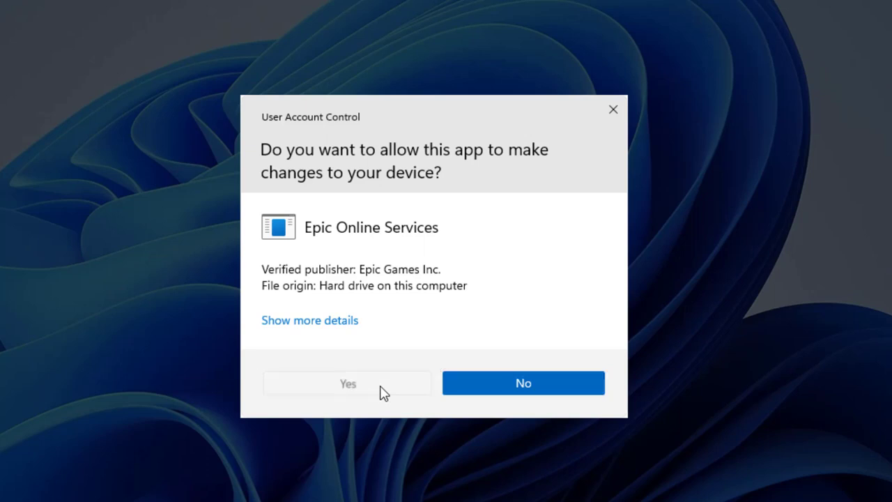
# Step: Approve the Epic Online Services User Account Control prompt with Yes
pyautogui.click(347, 383)
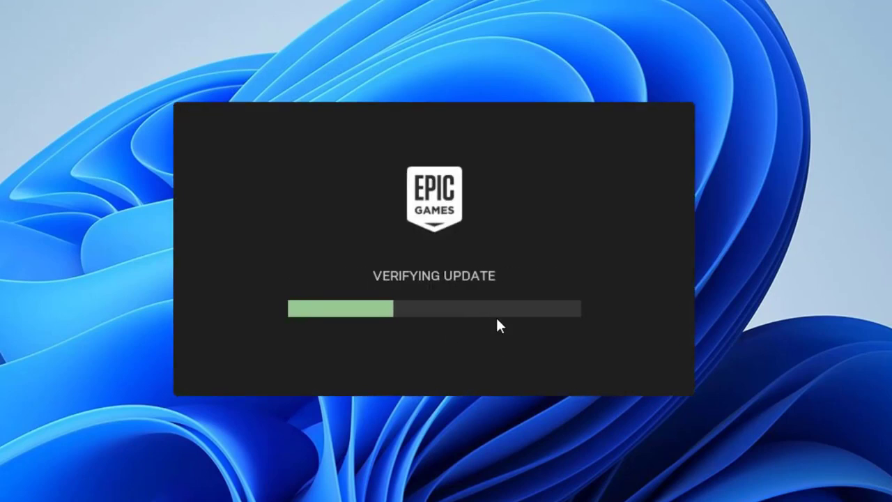
pyautogui.moveTo(714, 425)
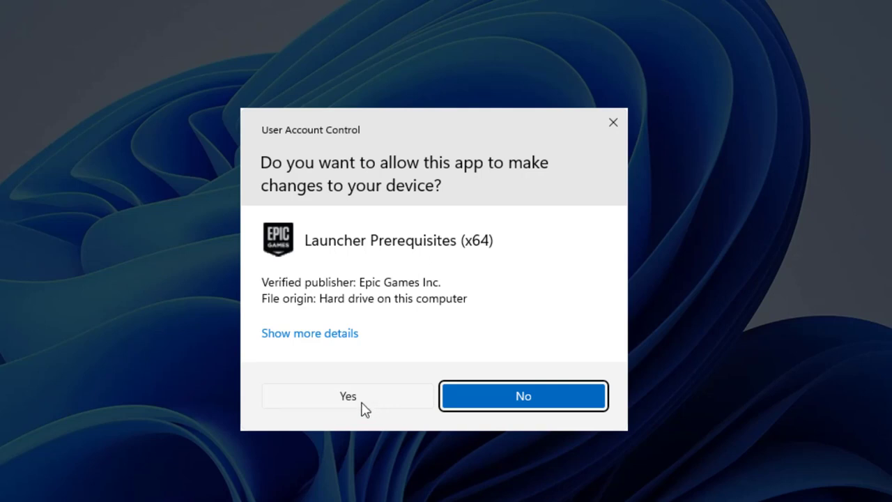
# Step: Approve the Launcher Prerequisites (x64) UAC prompt and wait for installation
pyautogui.click(347, 395)
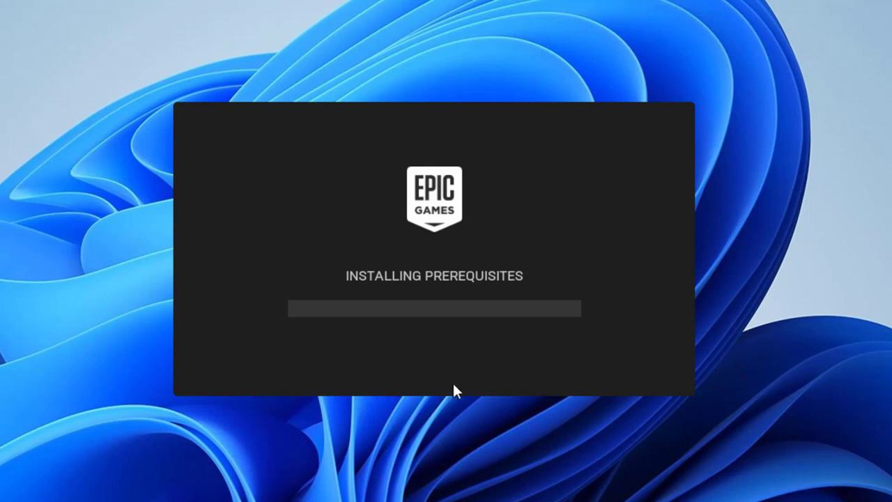
pyautogui.moveTo(761, 455)
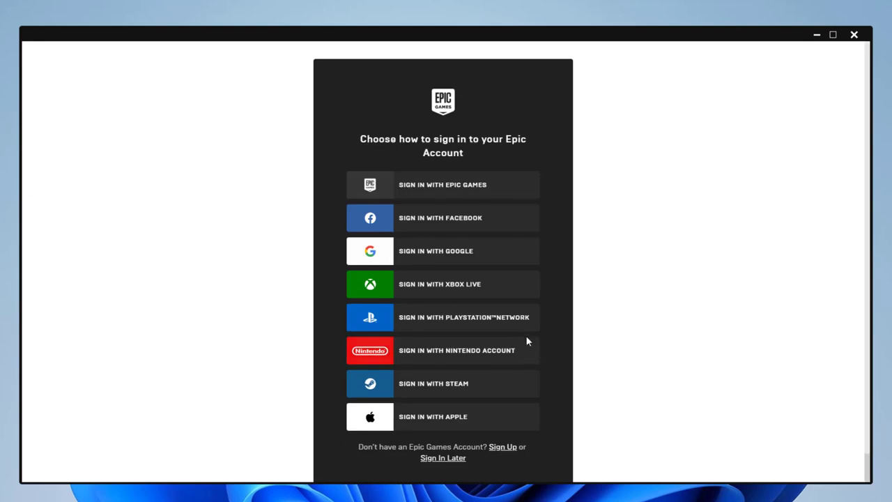
pyautogui.moveTo(687, 141)
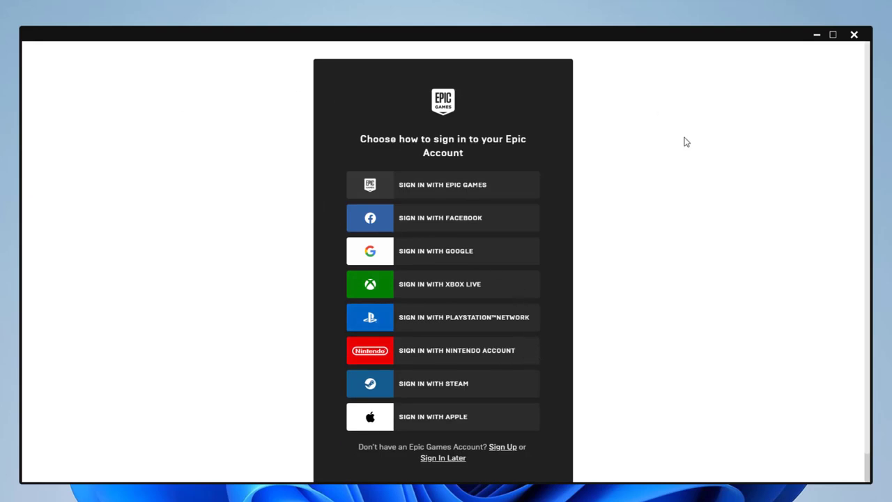
pyautogui.moveTo(274, 249)
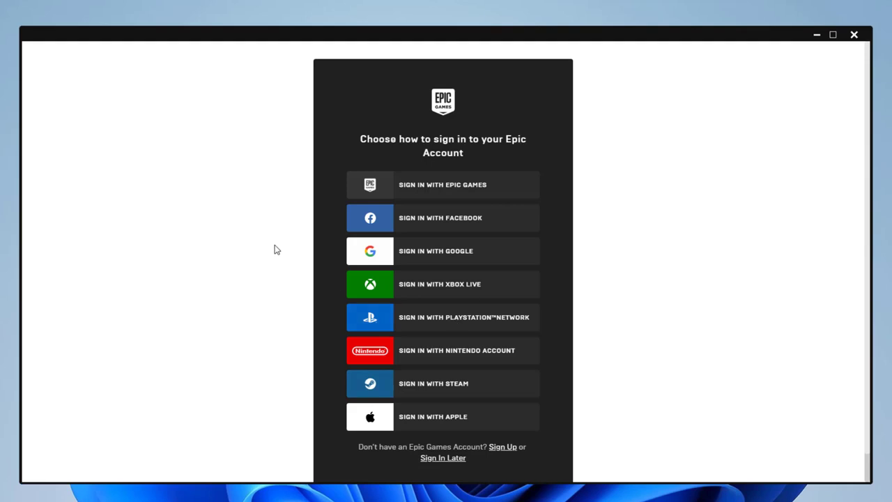
pyautogui.moveTo(415, 399)
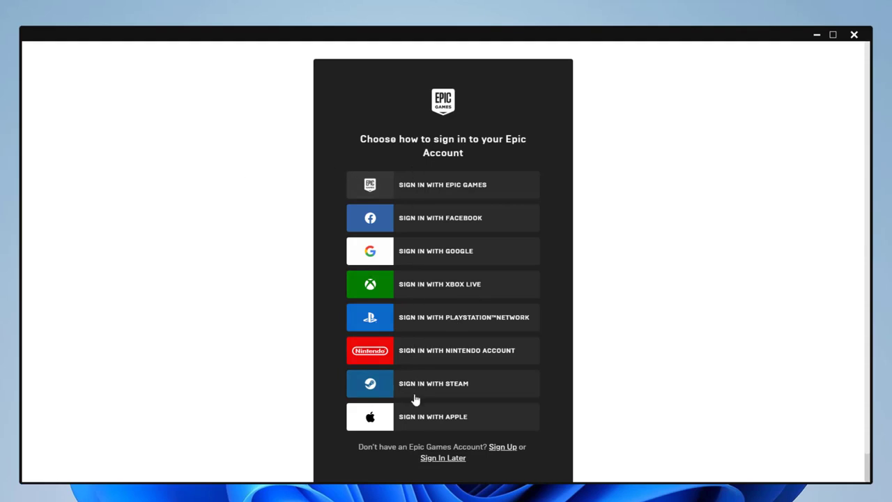
pyautogui.moveTo(470, 195)
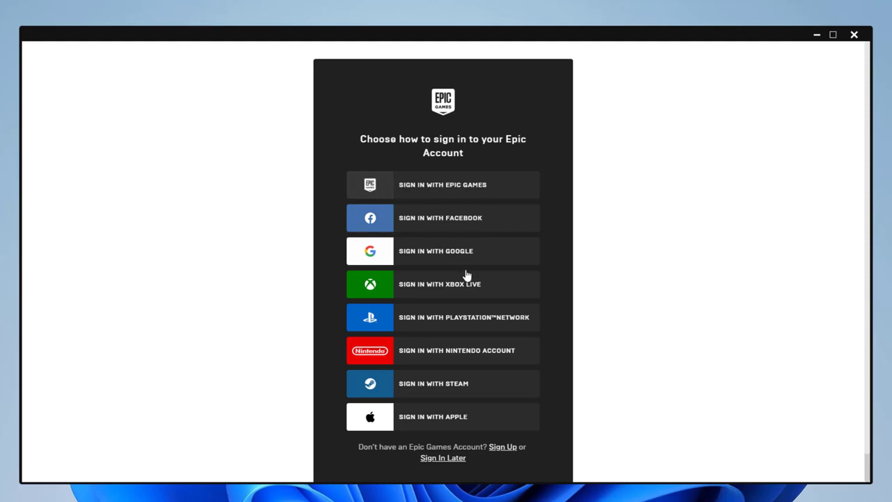
pyautogui.moveTo(453, 409)
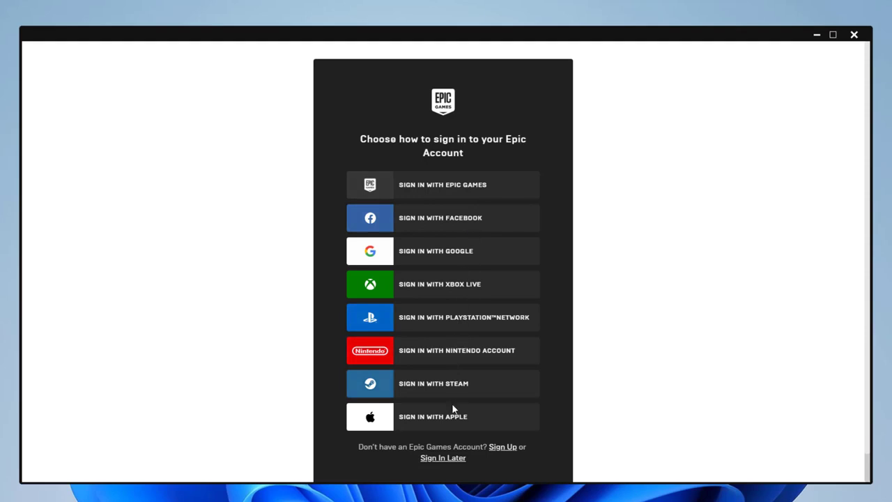